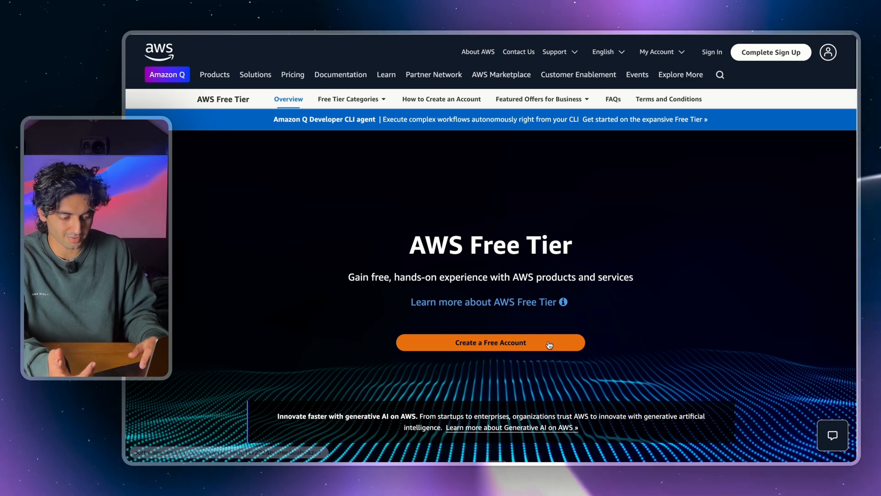
{"action": "left_click", "coordinate": [489, 342]}
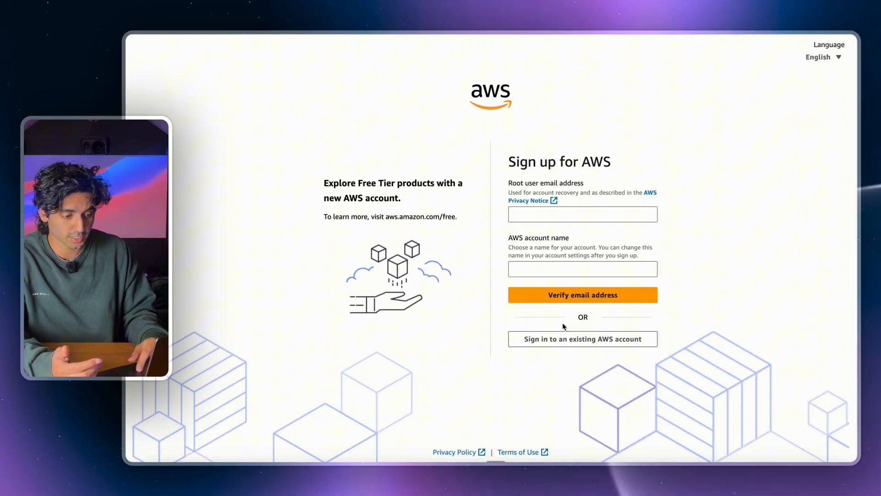
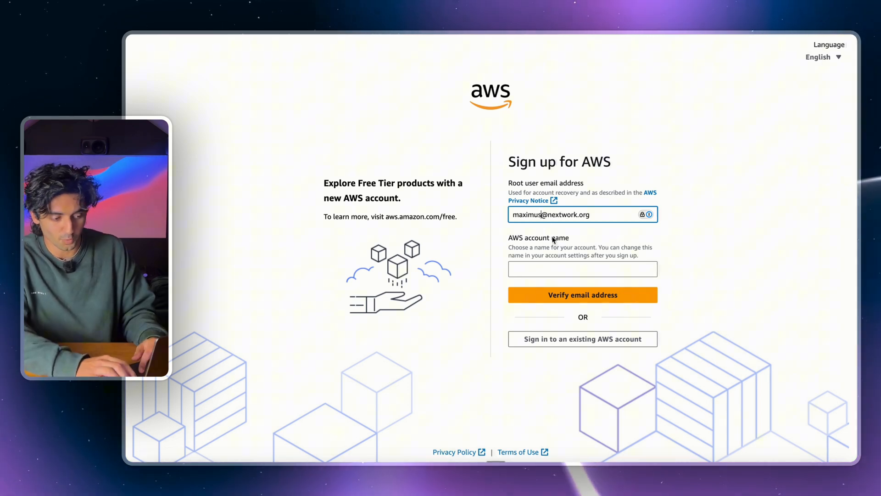
{"action": "type", "text": "+"}
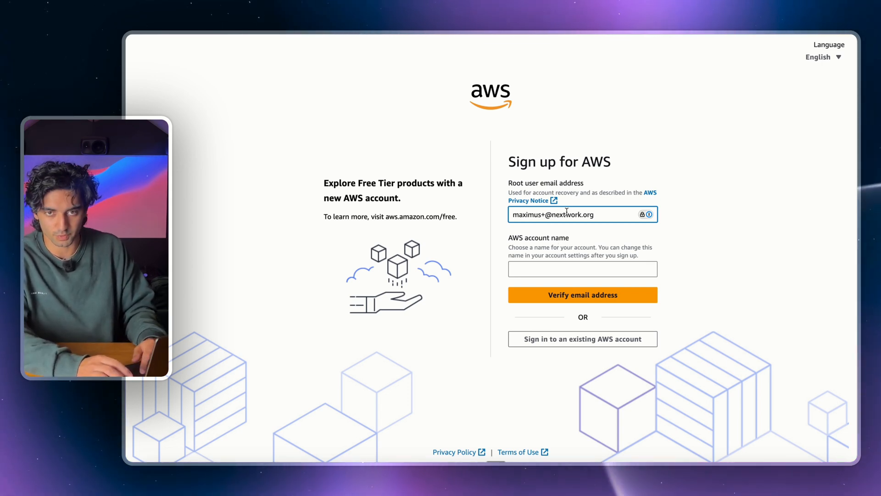
{"action": "mouse_move", "coordinate": [550, 232]}
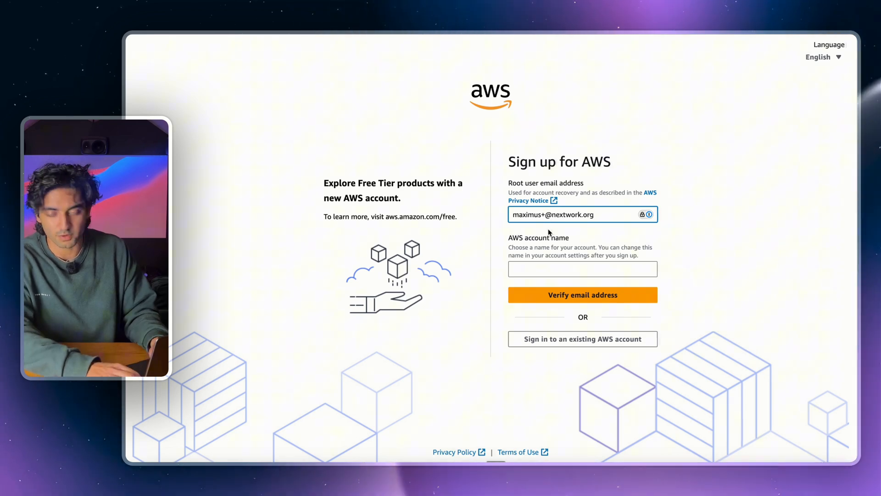
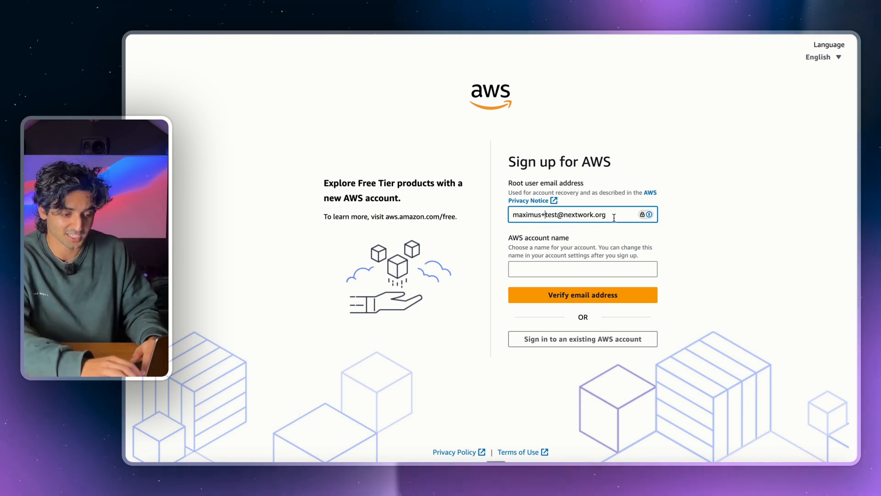
Name the account MaximusDemo1, send and submit the emailed verification code
{"action": "left_click", "coordinate": [582, 269]}
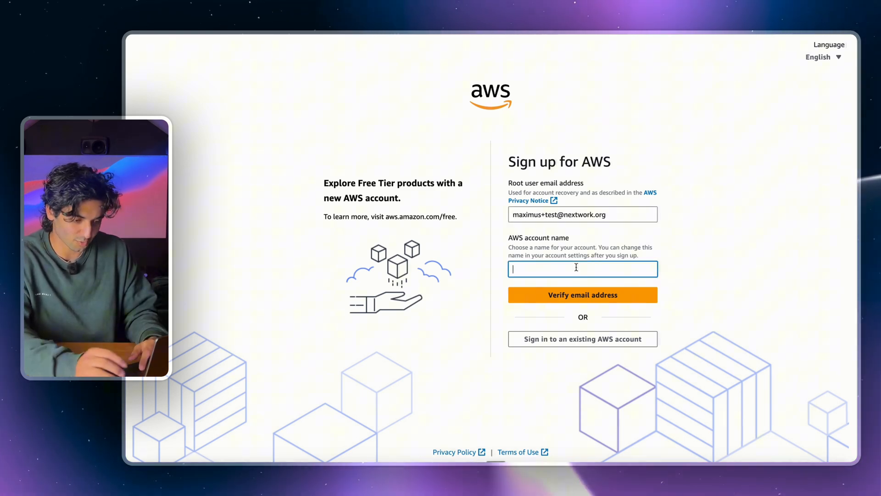
{"action": "type", "text": "Maximus"}
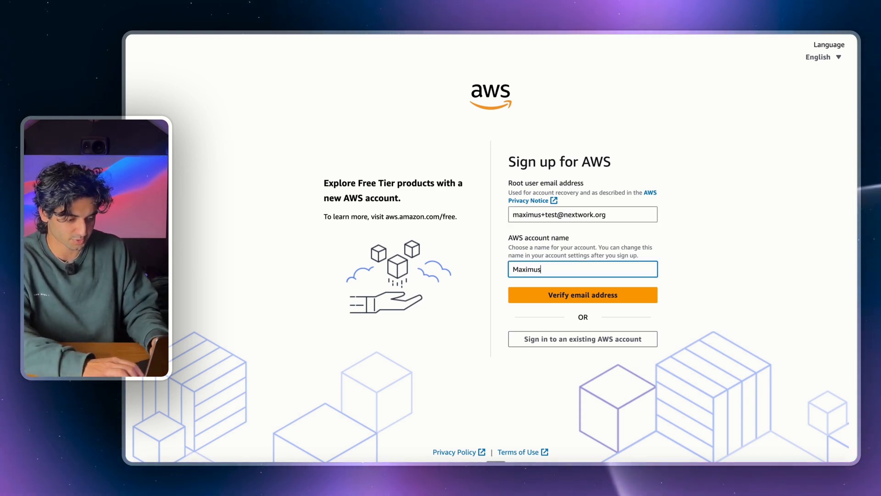
{"action": "type", "text": "Demo1"}
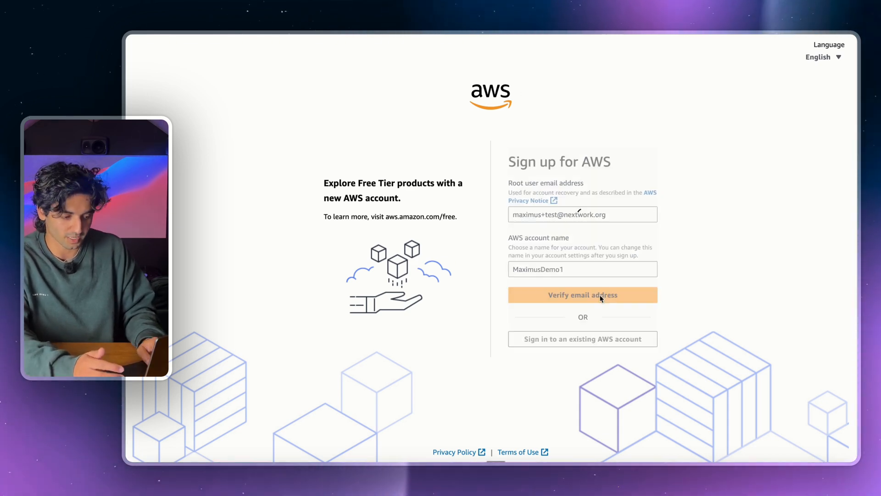
{"action": "left_click", "coordinate": [582, 294]}
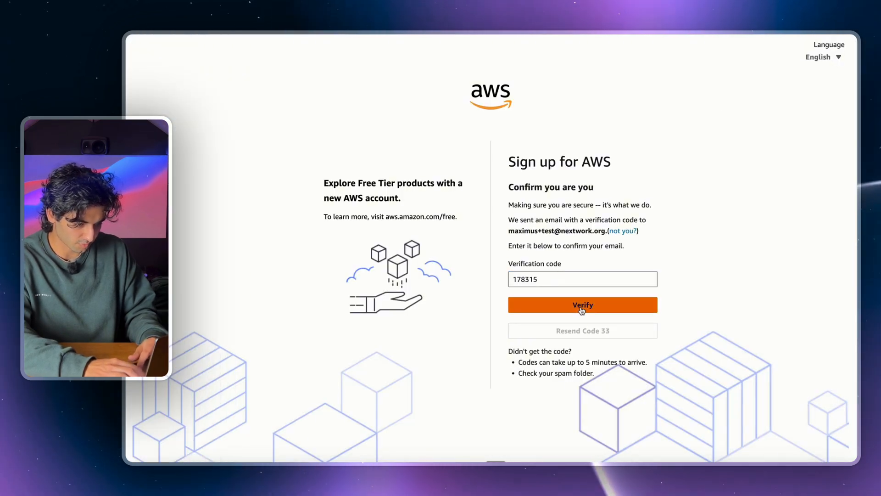
{"action": "left_click", "coordinate": [582, 305]}
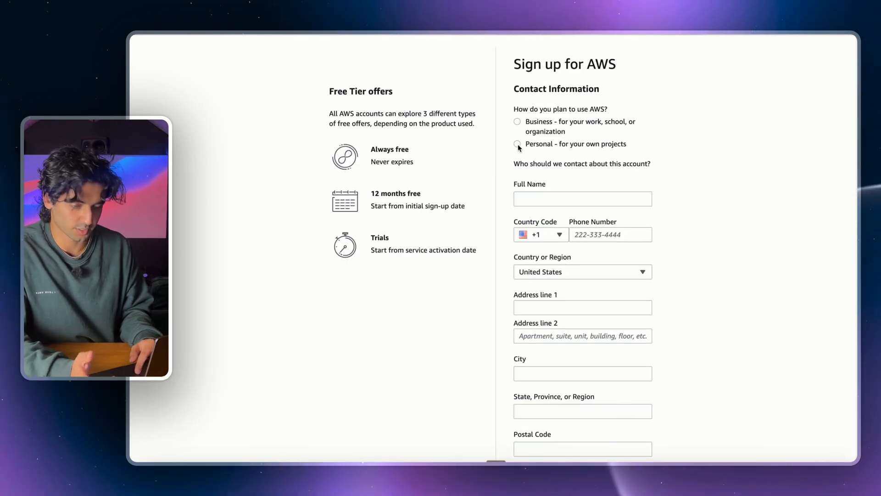
Mark the account as Personal and begin entering the full-name contact details
{"action": "left_click", "coordinate": [517, 144]}
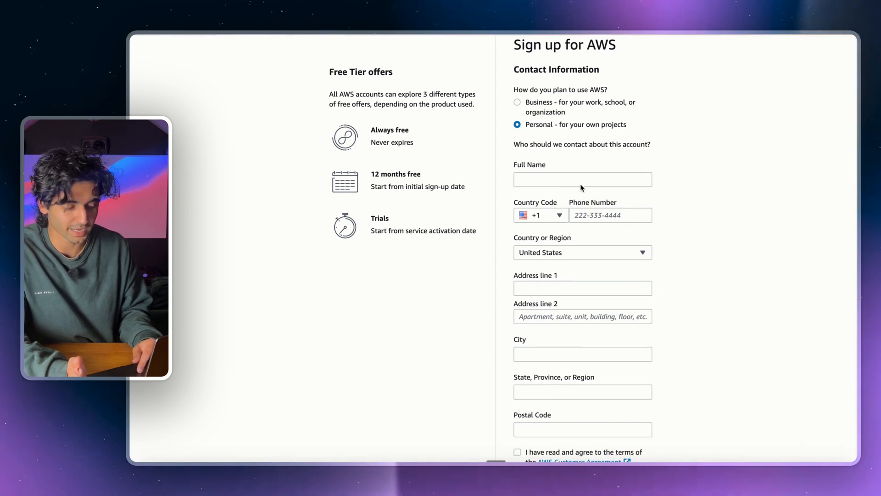
{"action": "scroll", "scroll_direction": "down", "scroll_amount": 3}
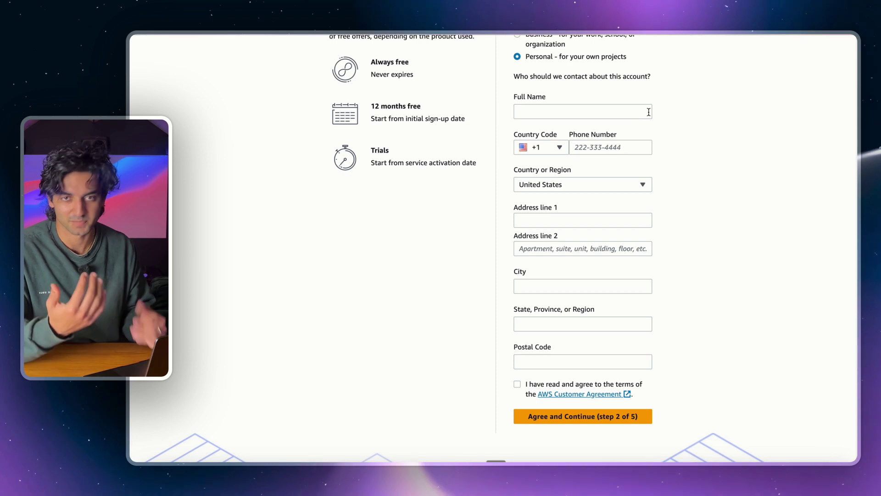
{"action": "left_click", "coordinate": [581, 415]}
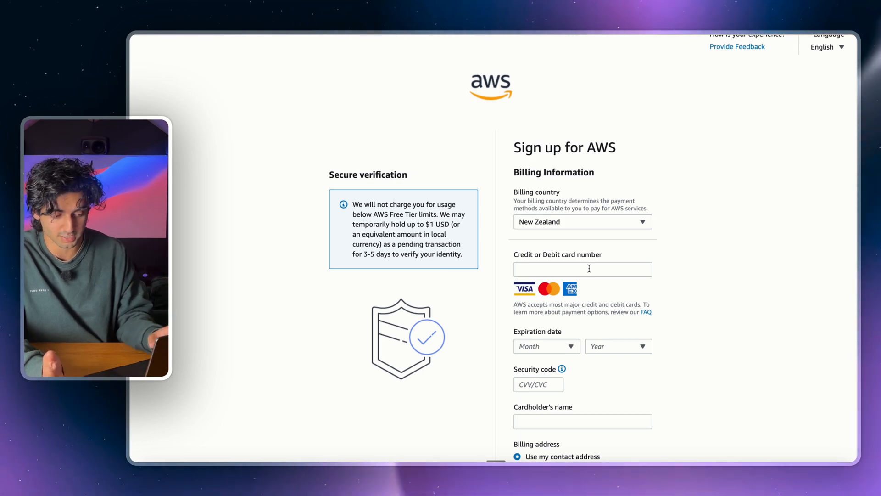
Fill in the card details on the billing information form
{"action": "left_click", "coordinate": [581, 269]}
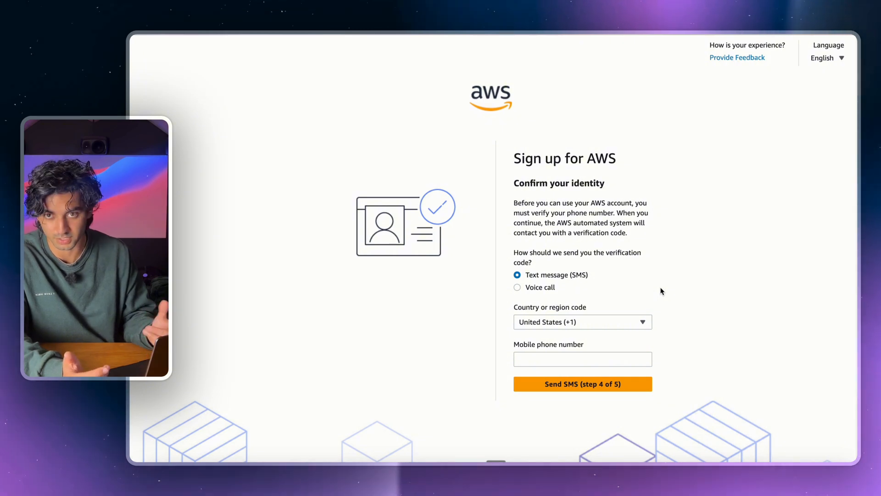
Request an SMS code and pass the captcha (28w78n, retried as pdrnwp)
{"action": "left_click", "coordinate": [582, 384]}
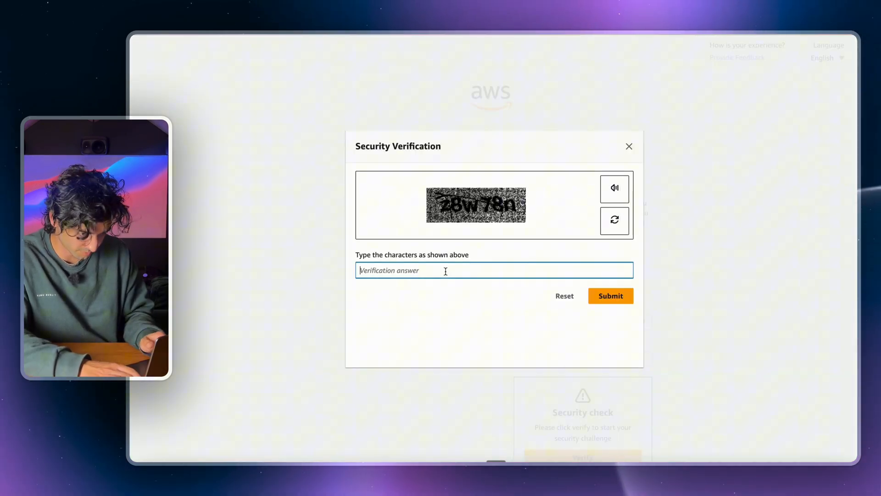
{"action": "type", "text": "28w"}
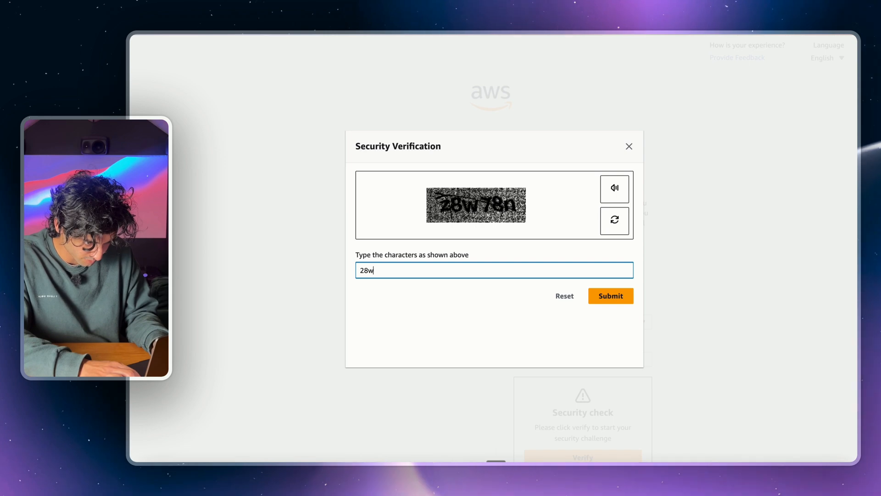
{"action": "type", "text": "78n"}
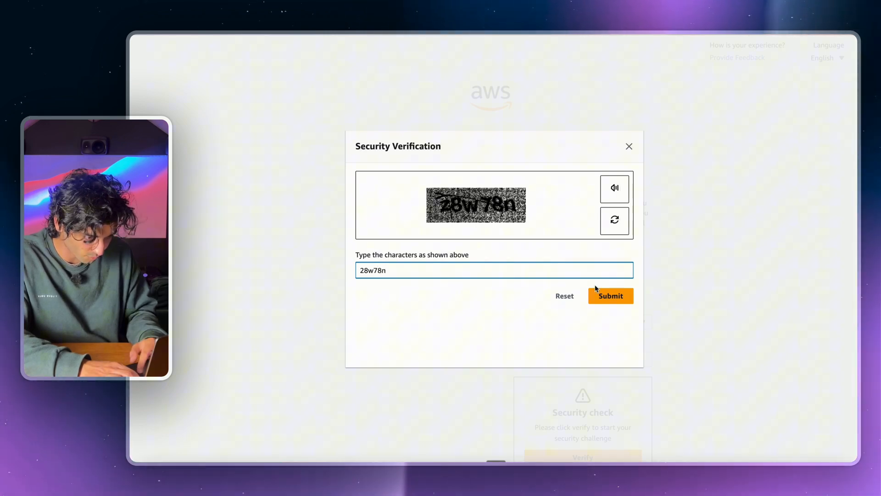
{"action": "left_click", "coordinate": [610, 295]}
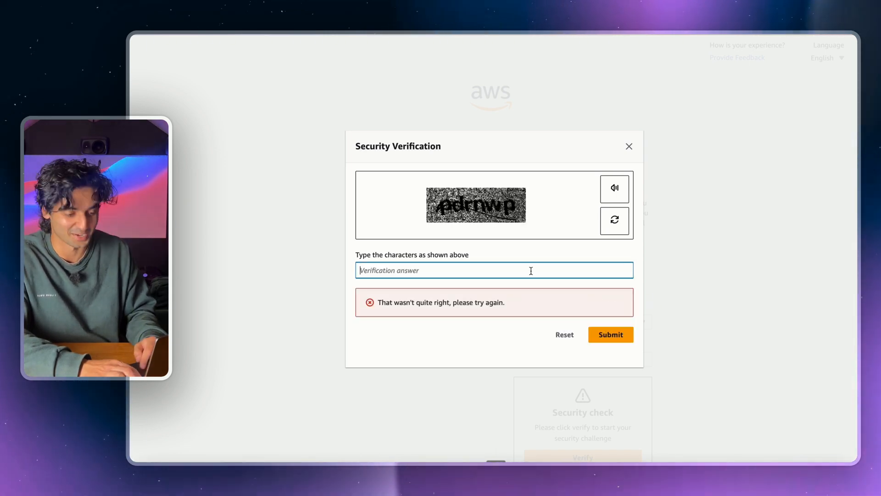
{"action": "type", "text": "p"}
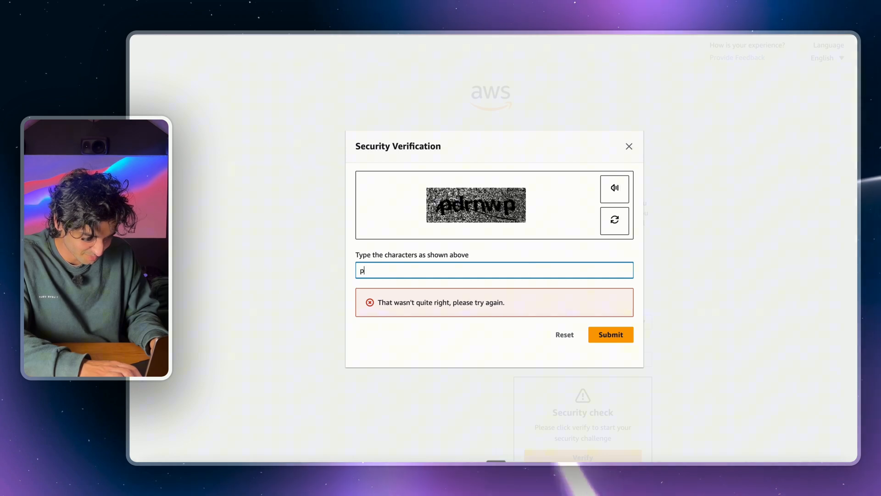
{"action": "type", "text": "drnwp"}
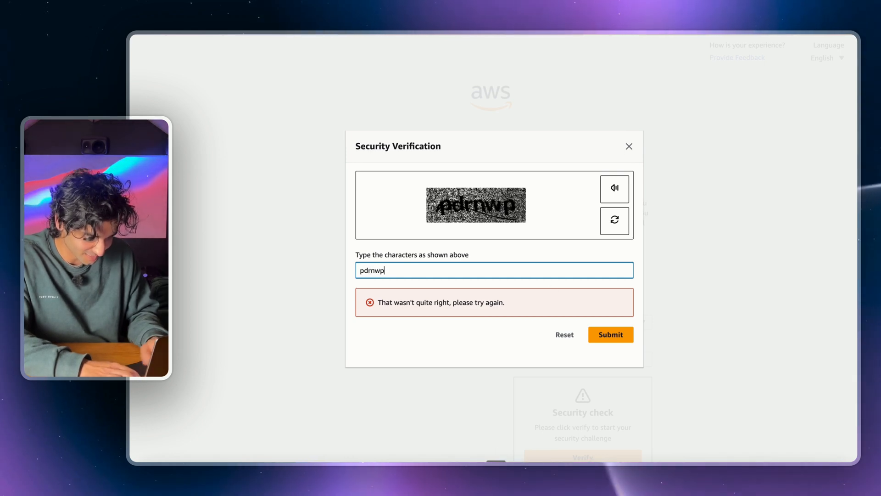
{"action": "left_click", "coordinate": [610, 334]}
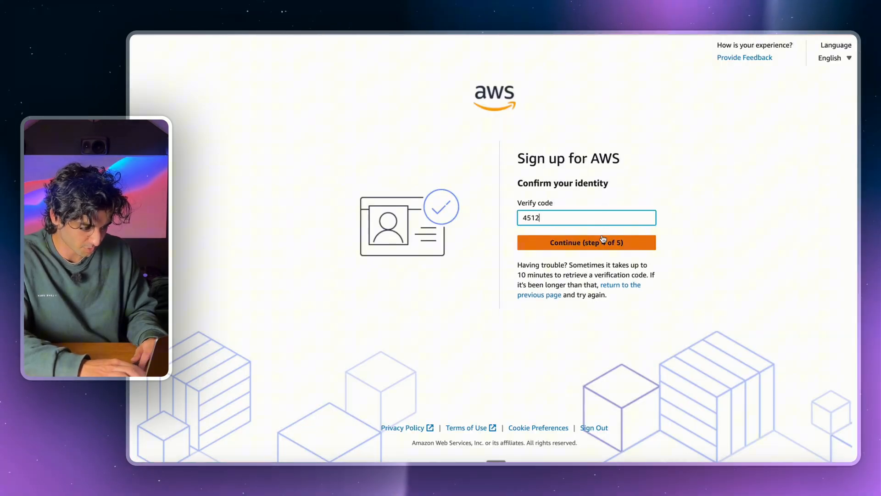
Submit the phone verification code to reach support plan selection
{"action": "left_click", "coordinate": [586, 242]}
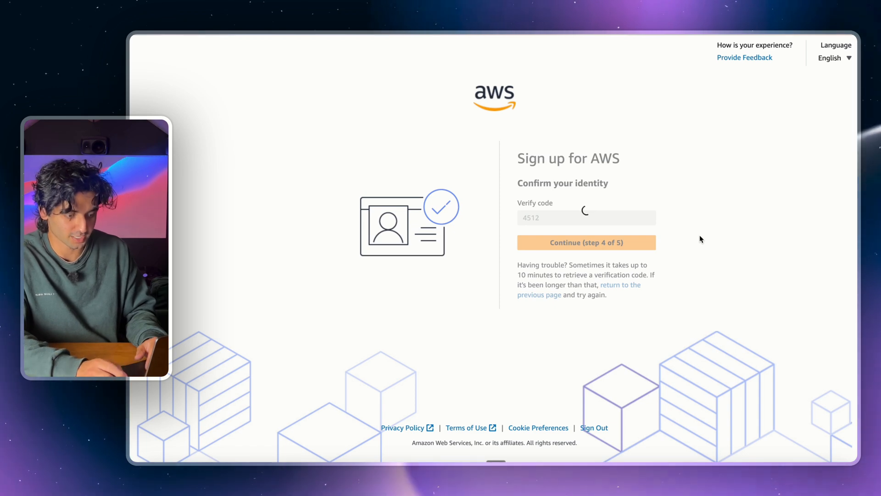
{"action": "left_click", "coordinate": [586, 242]}
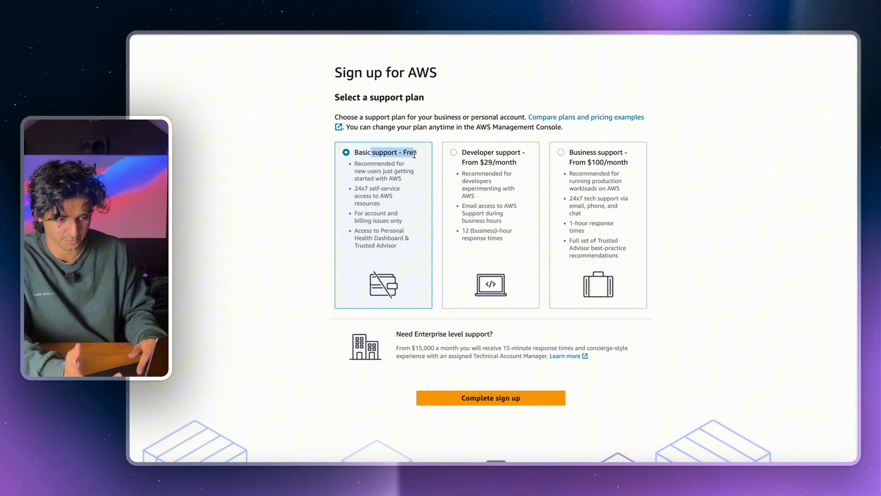
Complete sign-up on Basic support - Free and go to the AWS Management Console
{"action": "scroll", "scroll_direction": "down", "scroll_amount": 3}
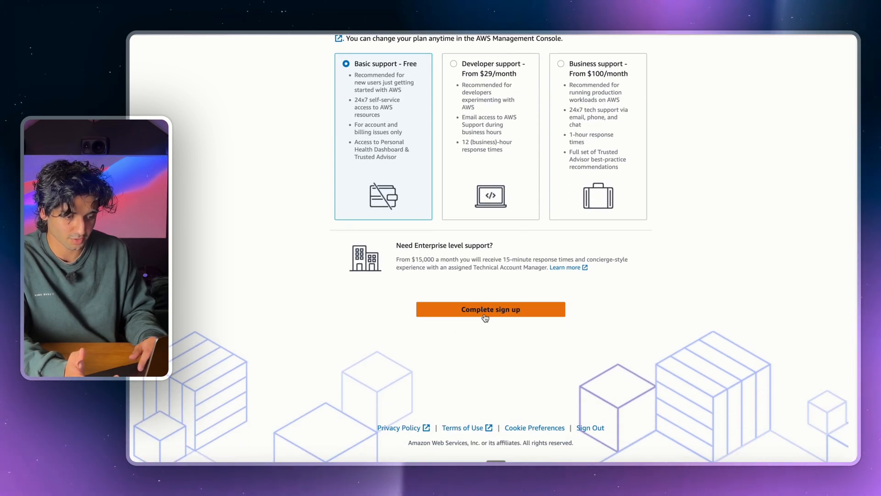
{"action": "left_click", "coordinate": [490, 309]}
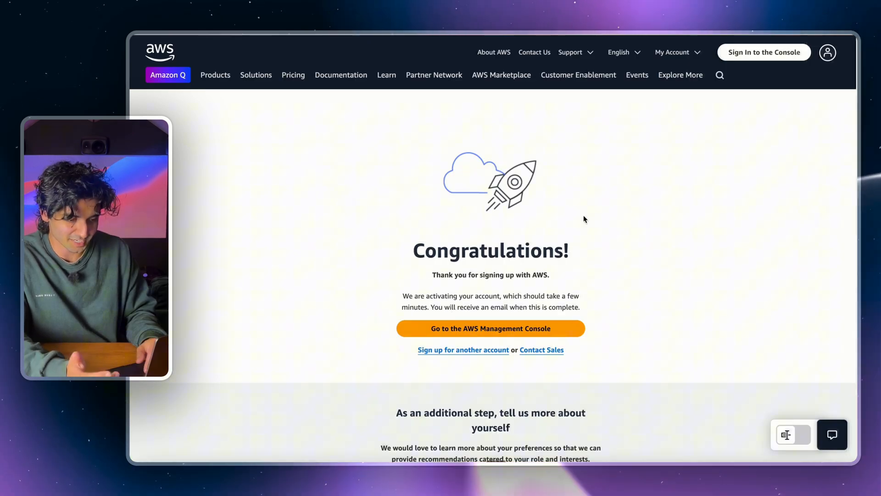
{"action": "mouse_move", "coordinate": [482, 305]}
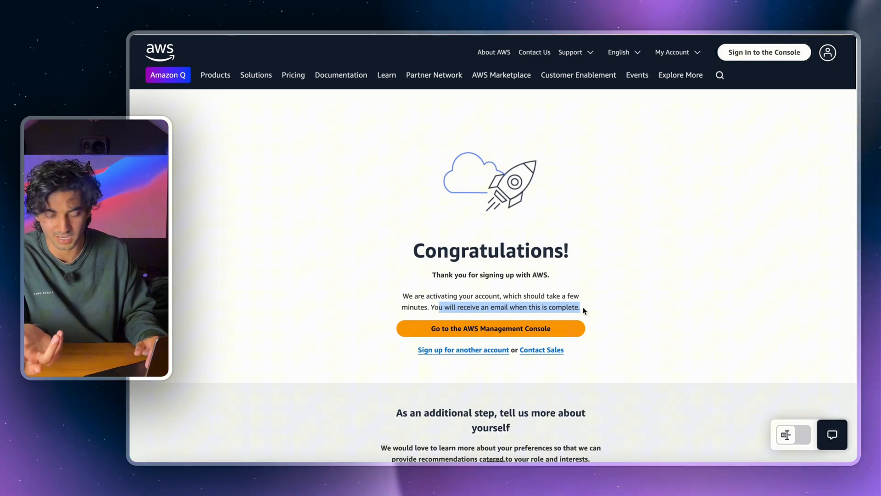
{"action": "left_click", "coordinate": [490, 328]}
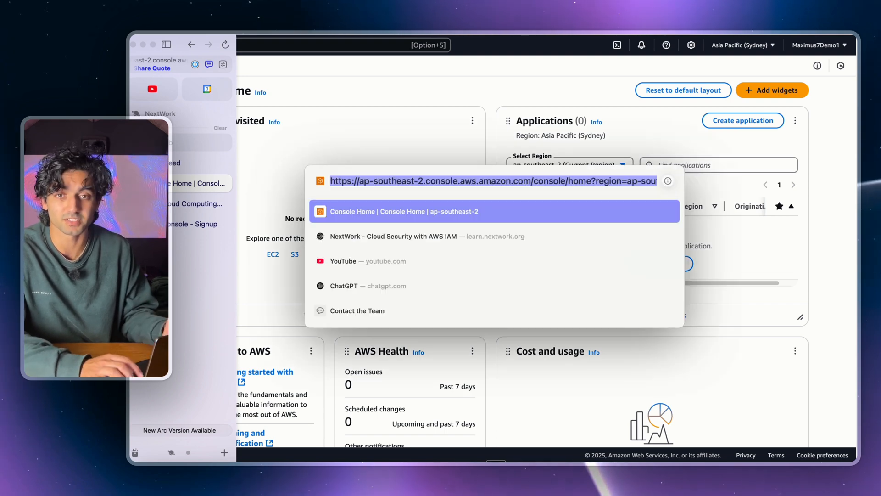
Navigate to learn.nextwork.org and the Host a Website on Amazon S3 project
{"action": "type", "text": "learn.nextwork.org"}
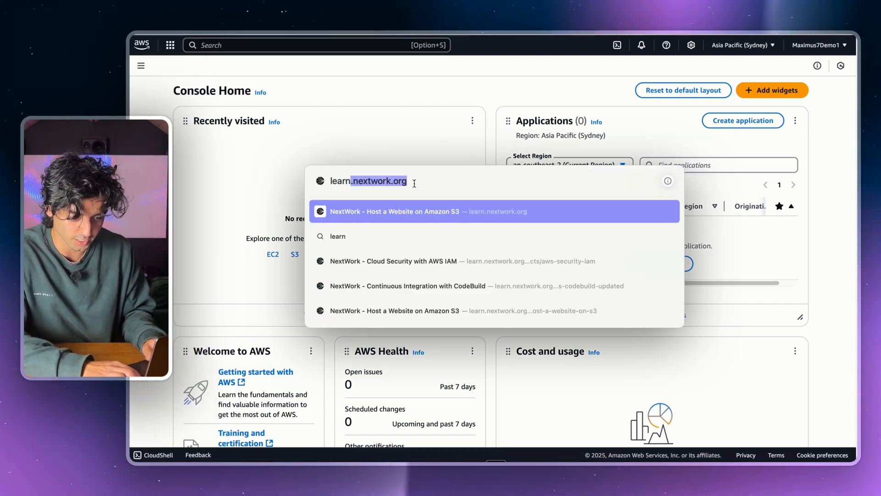
{"action": "left_click", "coordinate": [493, 211]}
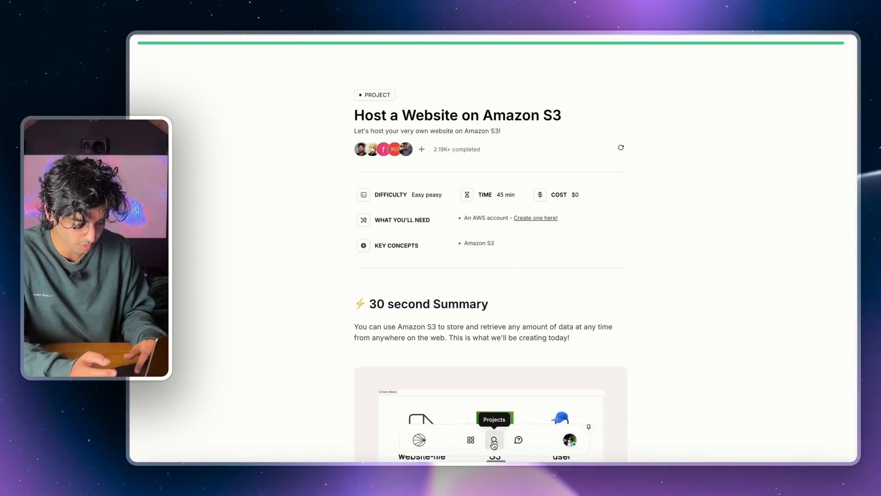
Browse NextWork projects into the Beginners Challenge collection list
{"action": "left_click", "coordinate": [494, 440]}
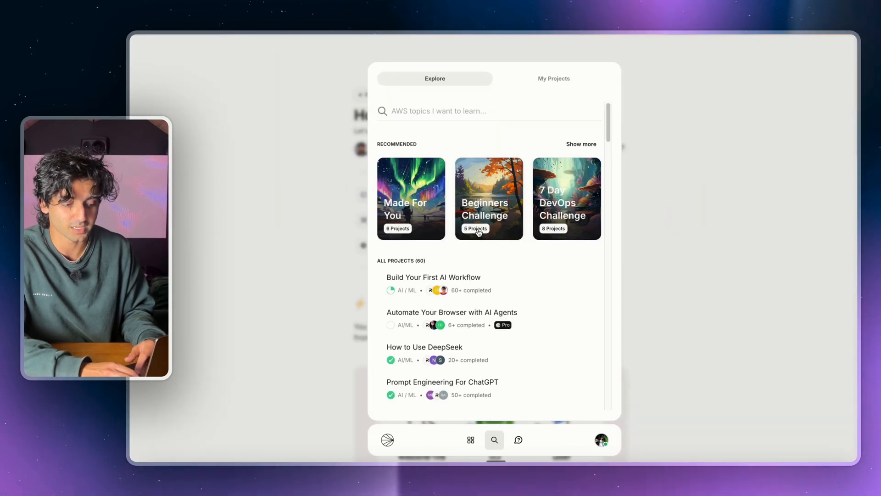
{"action": "left_click", "coordinate": [487, 198]}
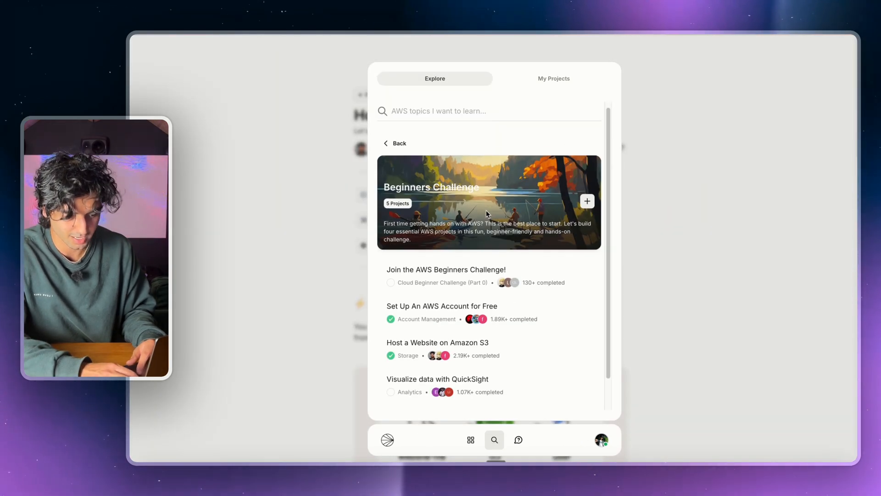
{"action": "scroll", "scroll_direction": "down", "scroll_amount": 3}
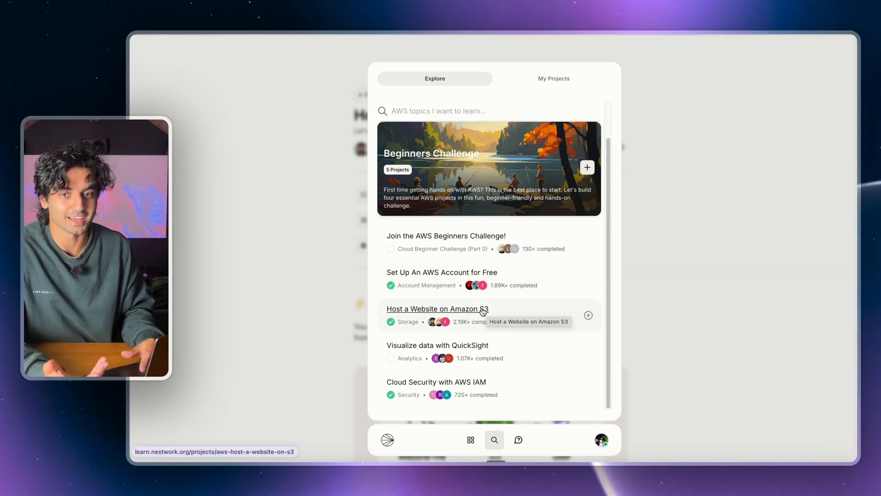
Open Host a Website on Amazon S3, scroll its steps and choose a working mode
{"action": "left_click", "coordinate": [436, 308]}
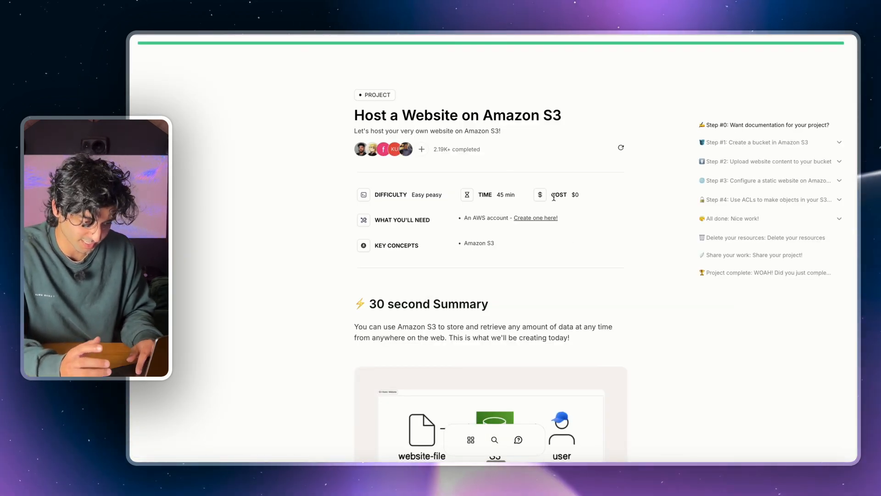
{"action": "scroll", "scroll_direction": "down", "scroll_amount": 3}
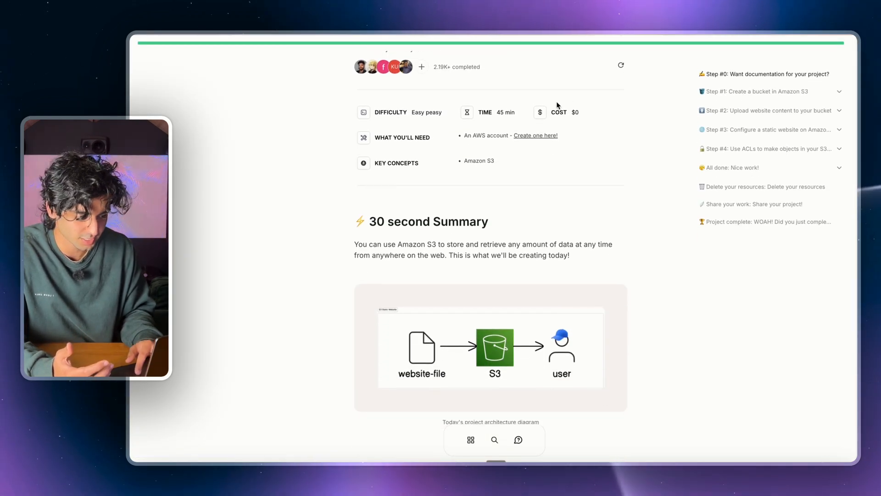
{"action": "mouse_move", "coordinate": [582, 114]}
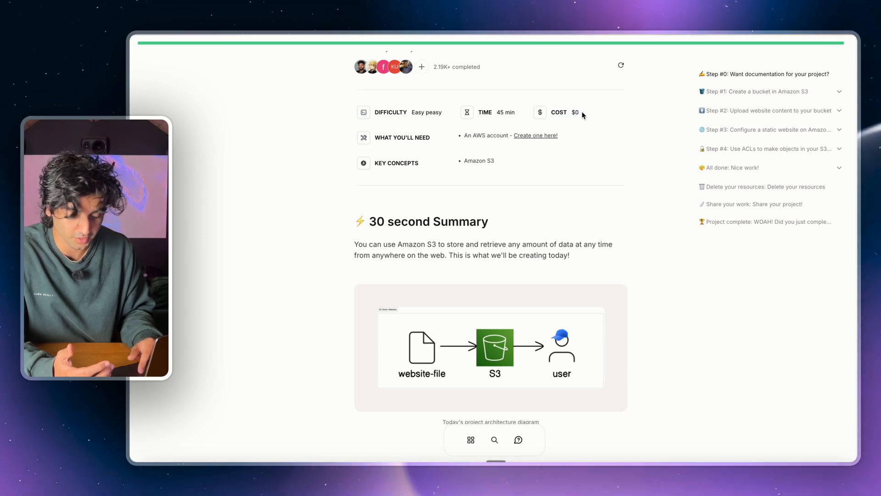
{"action": "scroll", "scroll_direction": "down", "scroll_amount": 3}
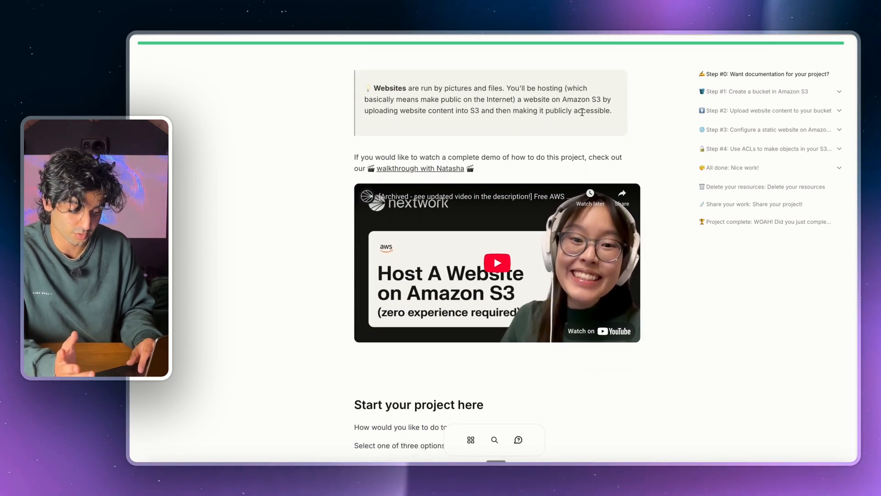
{"action": "scroll", "scroll_direction": "down", "scroll_amount": 3}
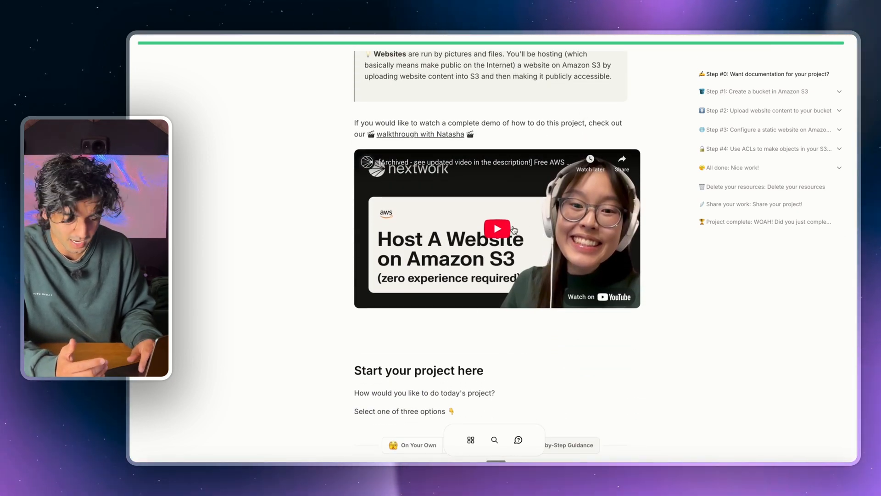
{"action": "left_click", "coordinate": [559, 342]}
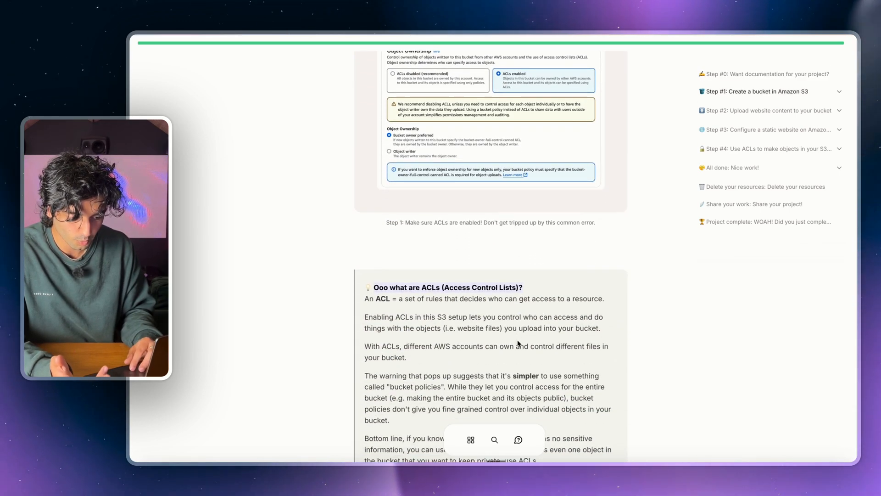
Advance to the next documentation task, then jump to the Project complete section
{"action": "scroll", "scroll_direction": "down", "scroll_amount": 3}
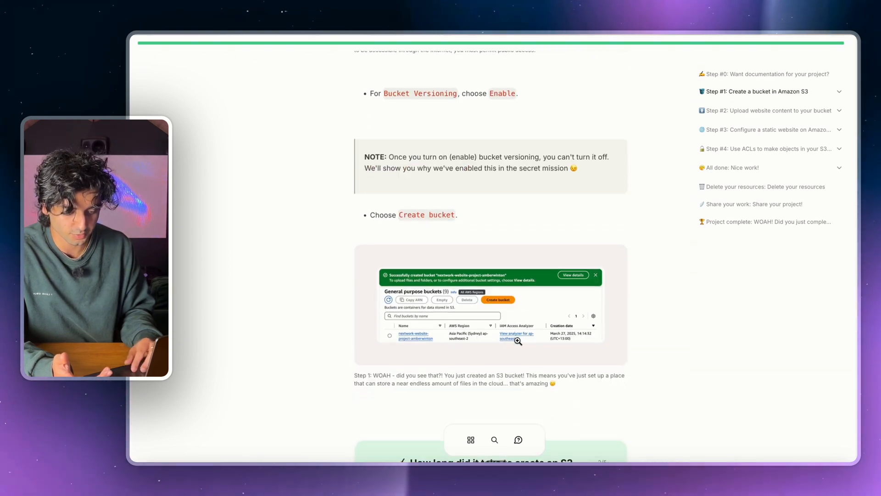
{"action": "scroll", "scroll_direction": "down", "scroll_amount": 3}
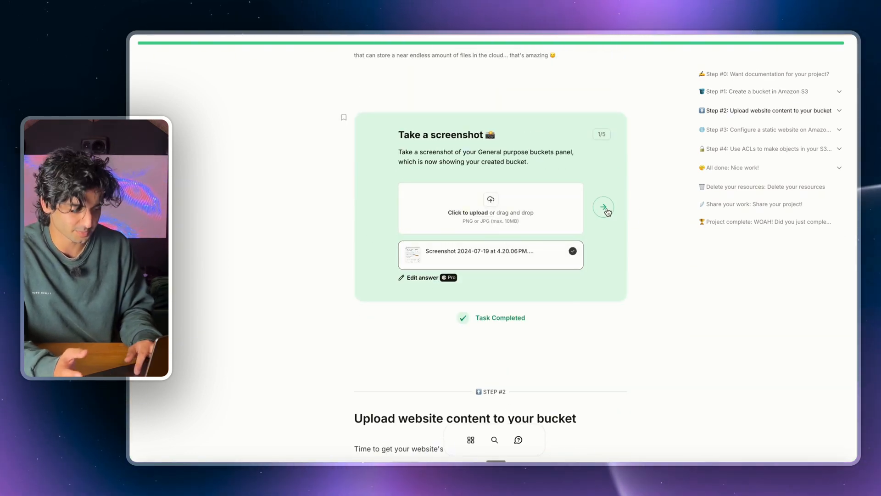
{"action": "left_click", "coordinate": [603, 206]}
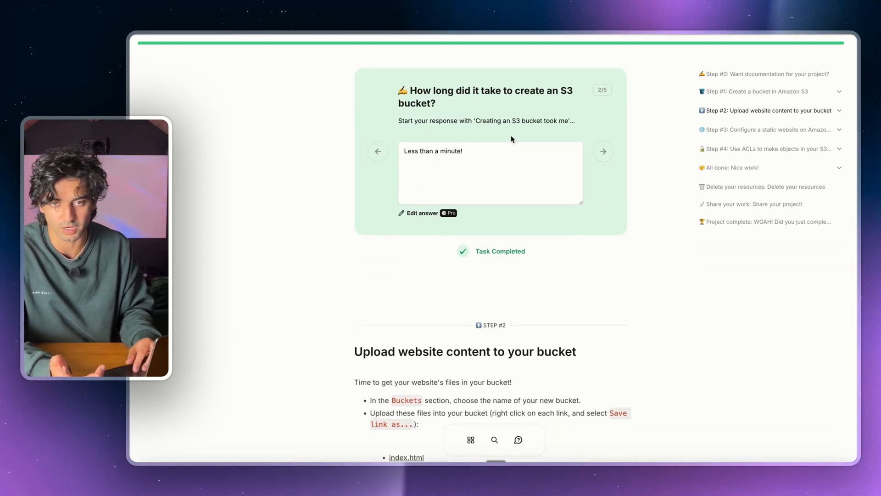
{"action": "scroll", "scroll_direction": "down", "scroll_amount": 3}
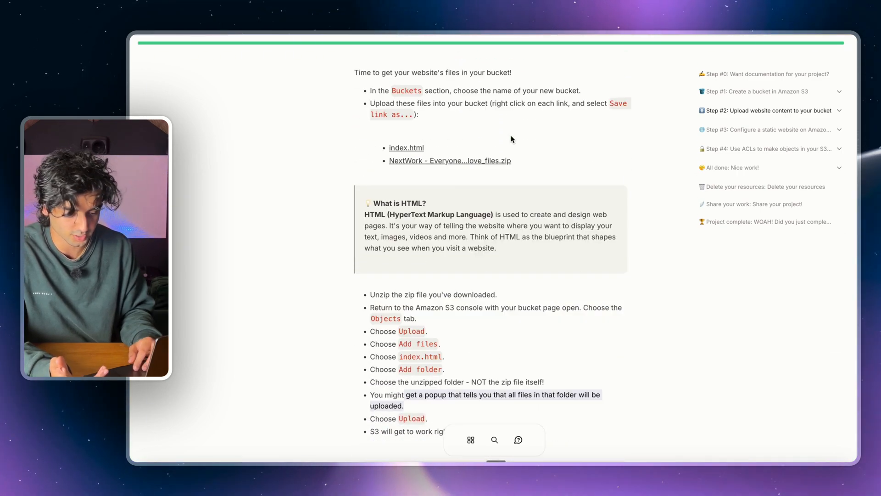
{"action": "scroll", "scroll_direction": "down", "scroll_amount": 3}
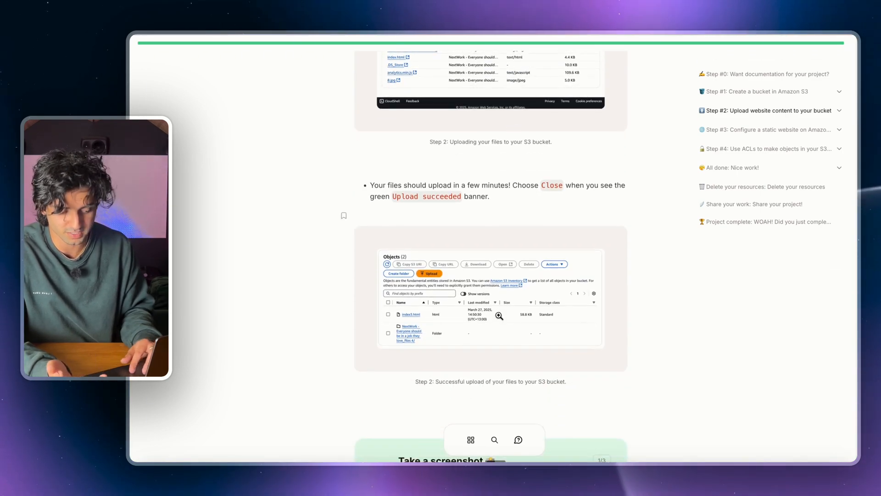
{"action": "left_click", "coordinate": [766, 222]}
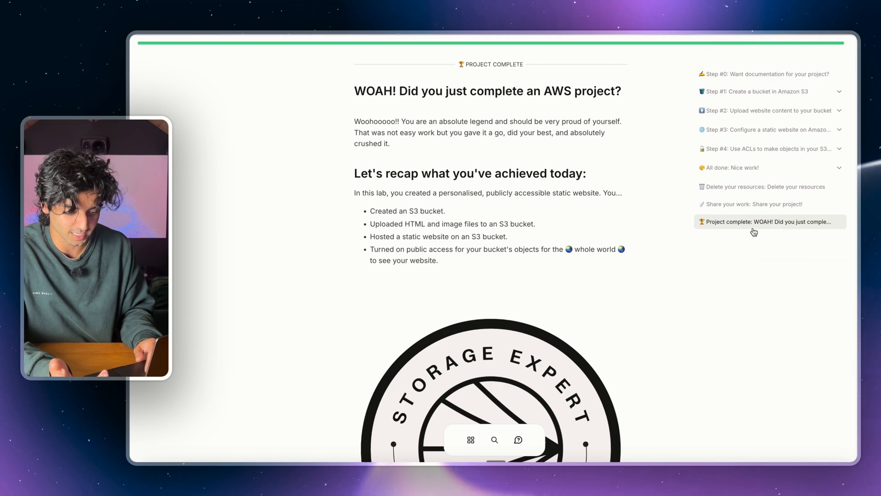
Save the documentation to the portfolio via Project Sharing, then view the finished documentation
{"action": "scroll", "scroll_direction": "down", "scroll_amount": 3}
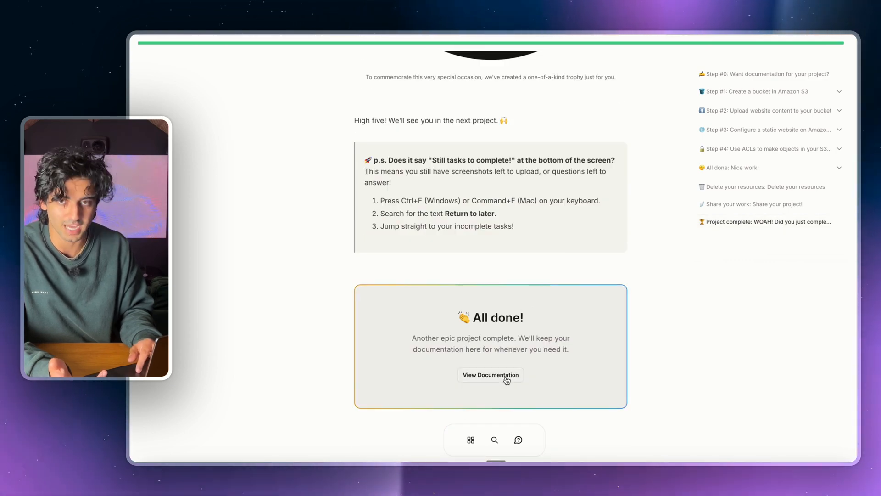
{"action": "left_click", "coordinate": [491, 374]}
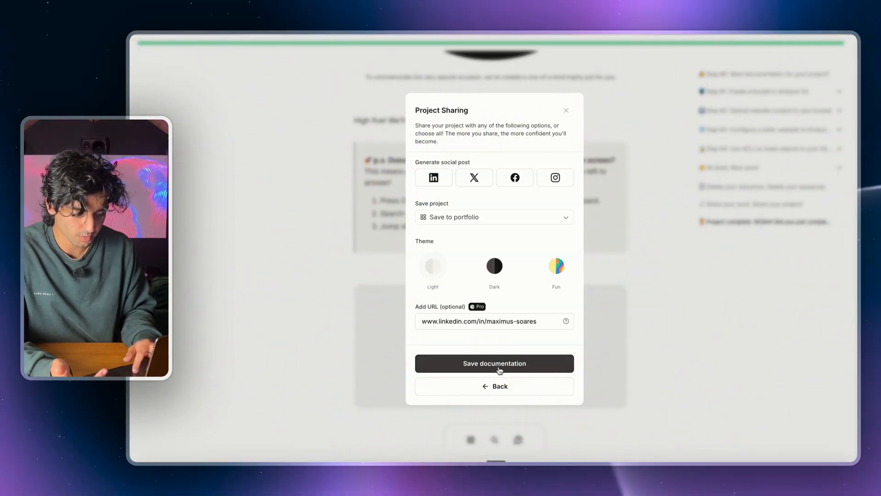
{"action": "left_click", "coordinate": [494, 363]}
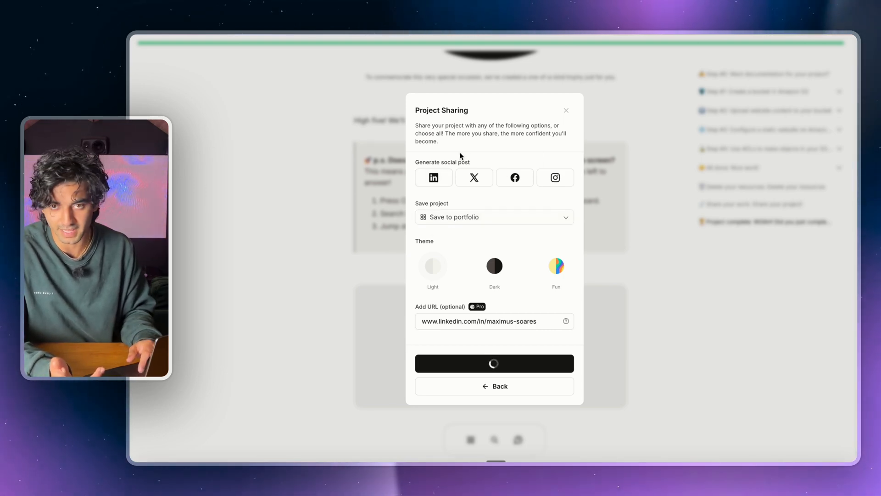
{"action": "left_click", "coordinate": [565, 110]}
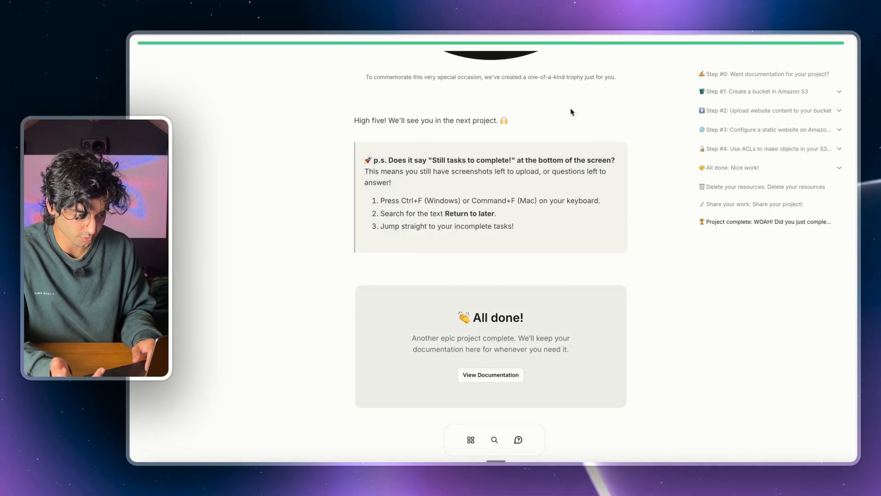
{"action": "left_click", "coordinate": [471, 440]}
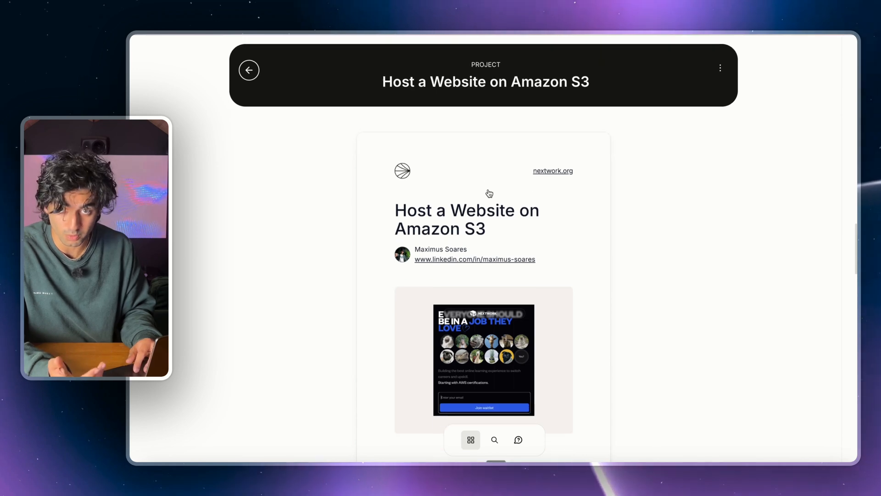
{"action": "scroll", "scroll_direction": "down", "scroll_amount": 3}
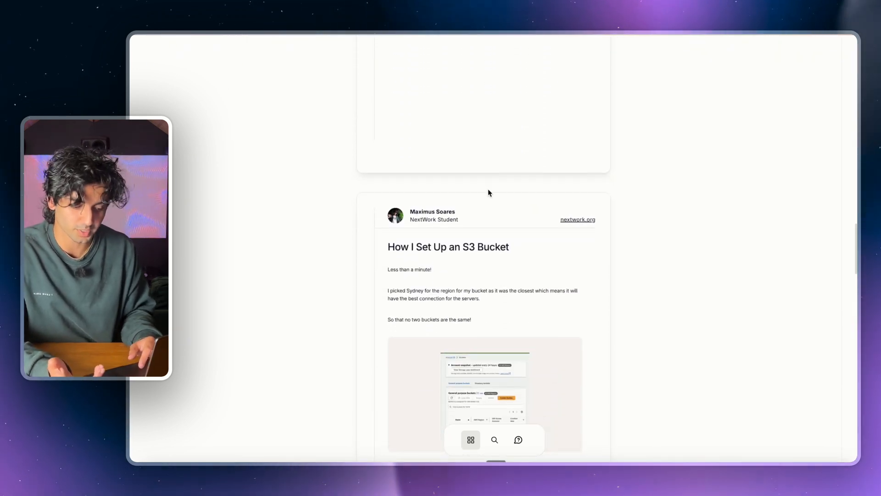
{"action": "scroll", "scroll_direction": "down", "scroll_amount": 3}
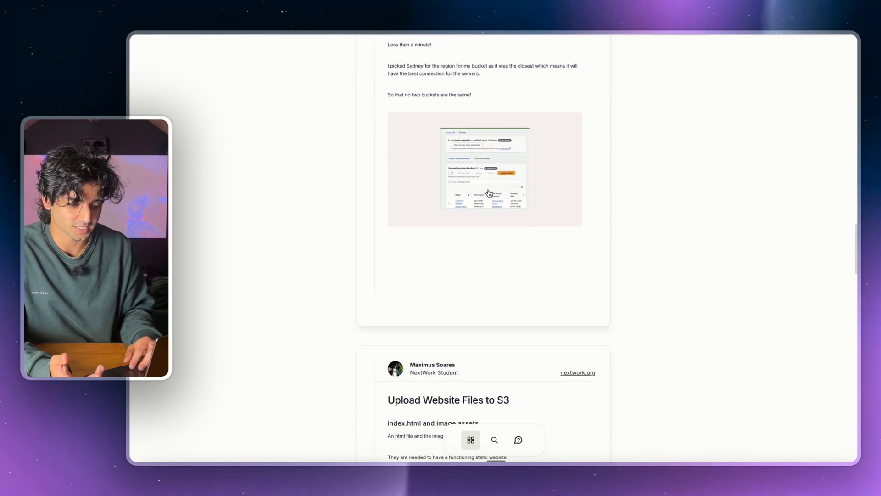
{"action": "scroll", "scroll_direction": "down", "scroll_amount": 3}
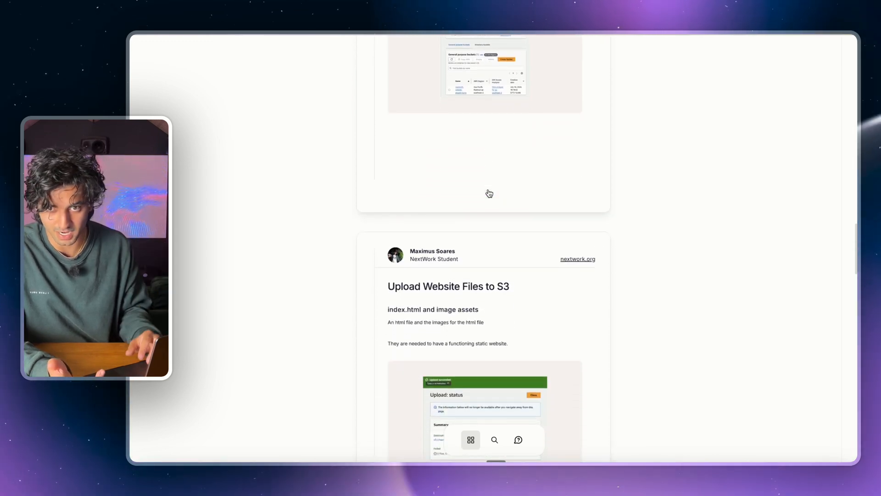
{"action": "scroll", "scroll_direction": "down", "scroll_amount": 3}
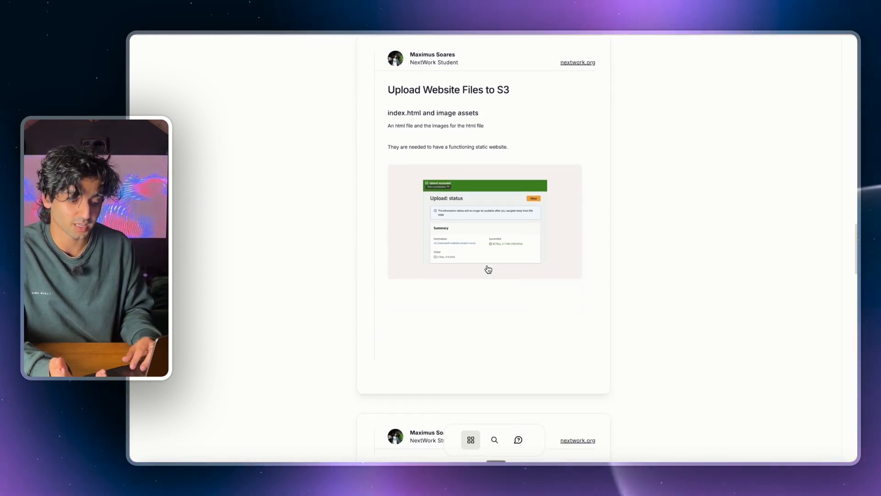
{"action": "scroll", "scroll_direction": "down", "scroll_amount": 3}
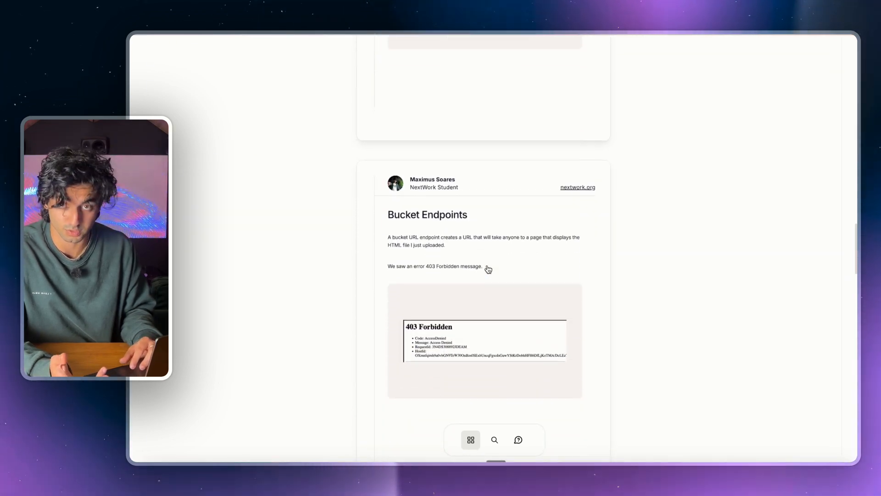
{"action": "scroll", "scroll_direction": "up", "scroll_amount": 3}
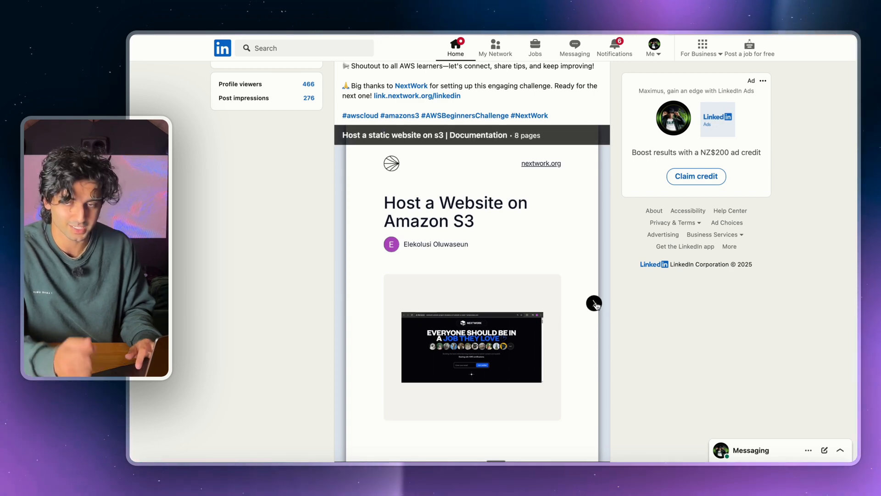
Advance through two more pages of the shared 'Host a static website on S3' documentation
{"action": "left_click", "coordinate": [594, 304]}
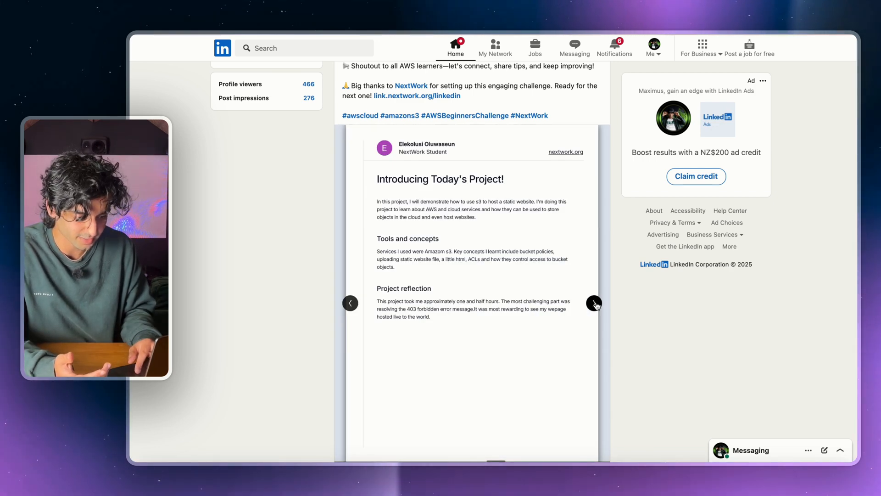
{"action": "left_click", "coordinate": [594, 303]}
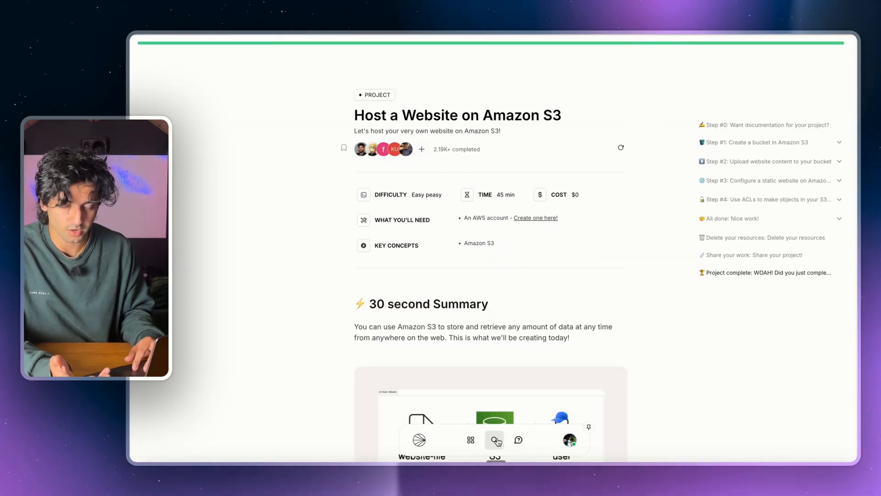
Show the Explore All Projects catalog and scroll past chatbot, Docker and Kubernetes projects
{"action": "left_click", "coordinate": [494, 440]}
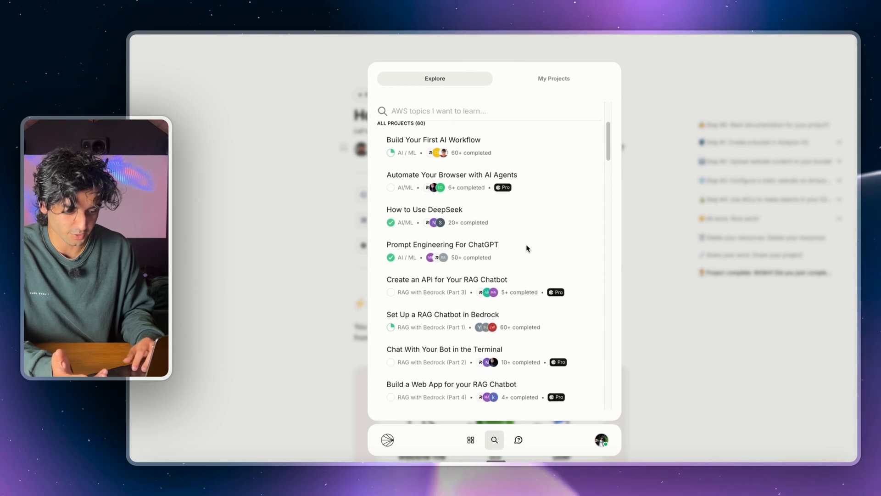
{"action": "scroll", "scroll_direction": "down", "scroll_amount": 3}
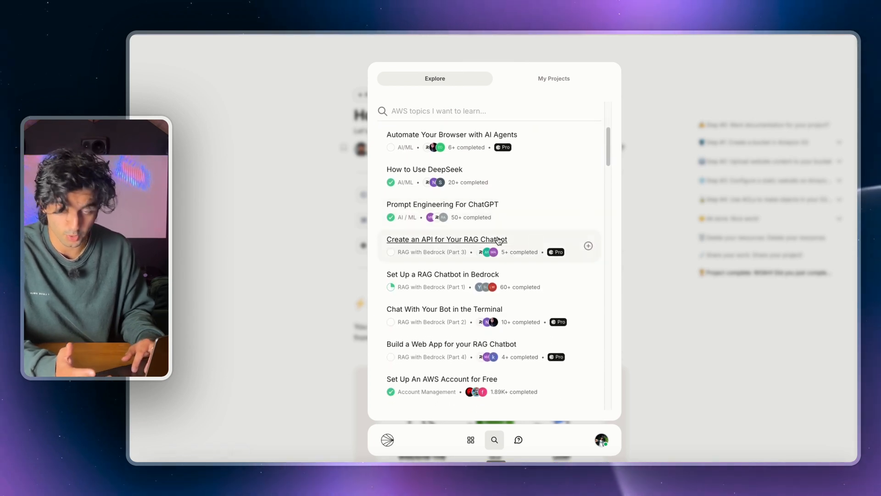
{"action": "scroll", "scroll_direction": "down", "scroll_amount": 3}
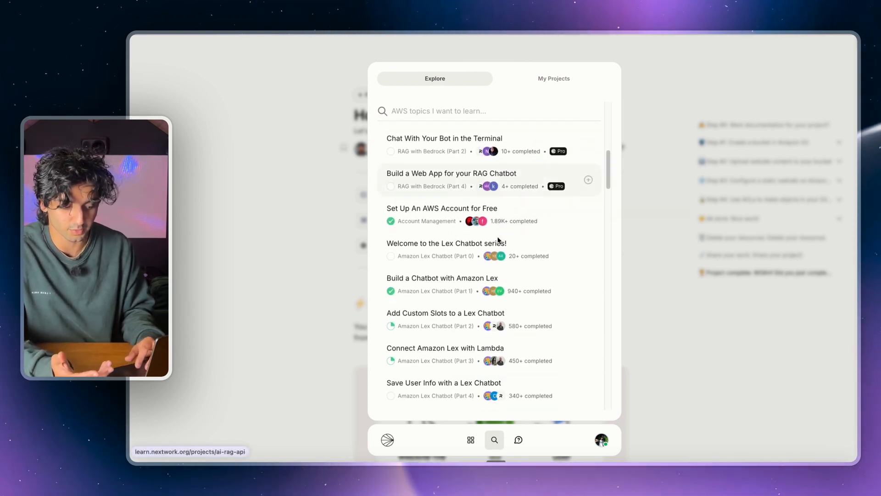
{"action": "scroll", "scroll_direction": "down", "scroll_amount": 3}
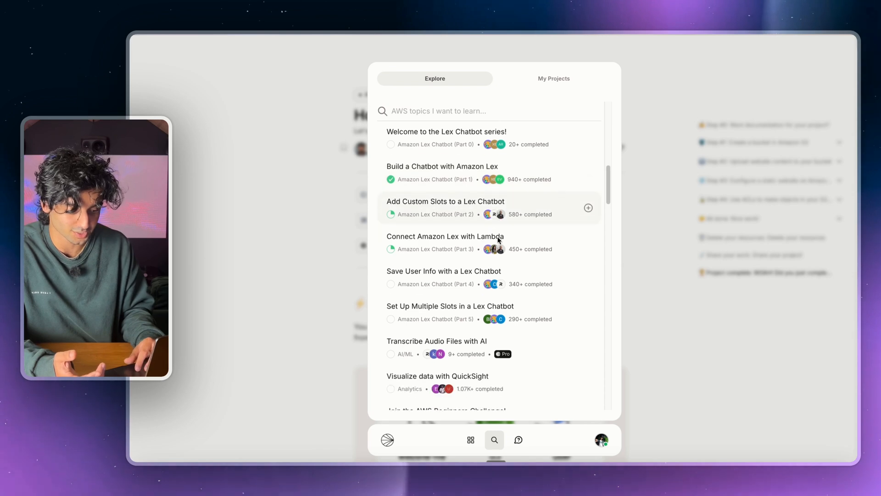
{"action": "scroll", "scroll_direction": "down", "scroll_amount": 3}
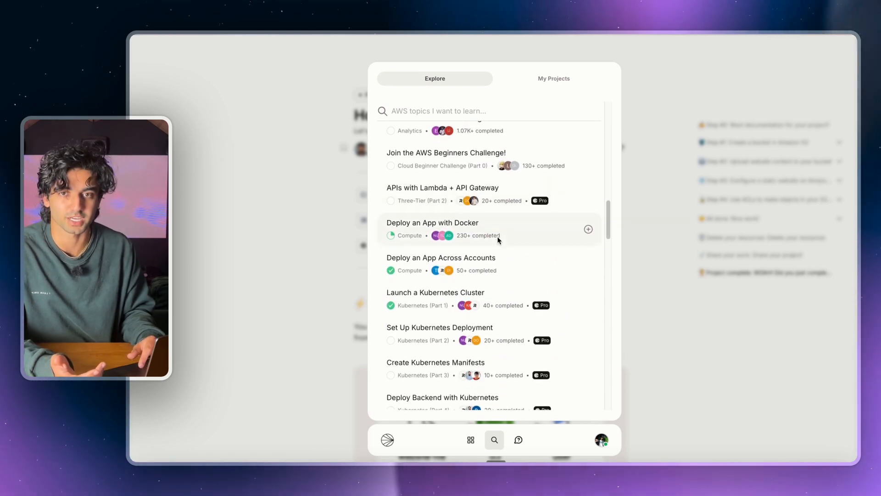